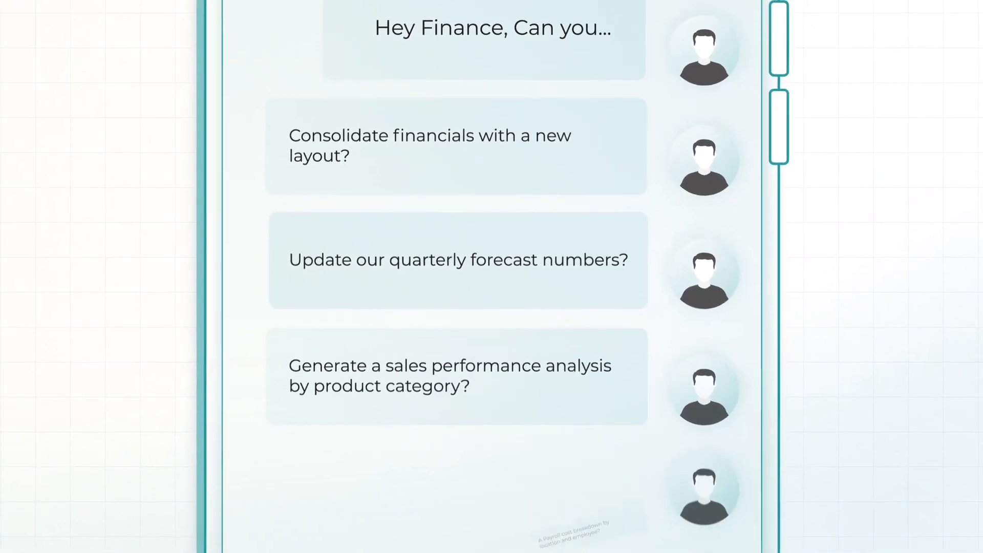
scroll(down, 3)
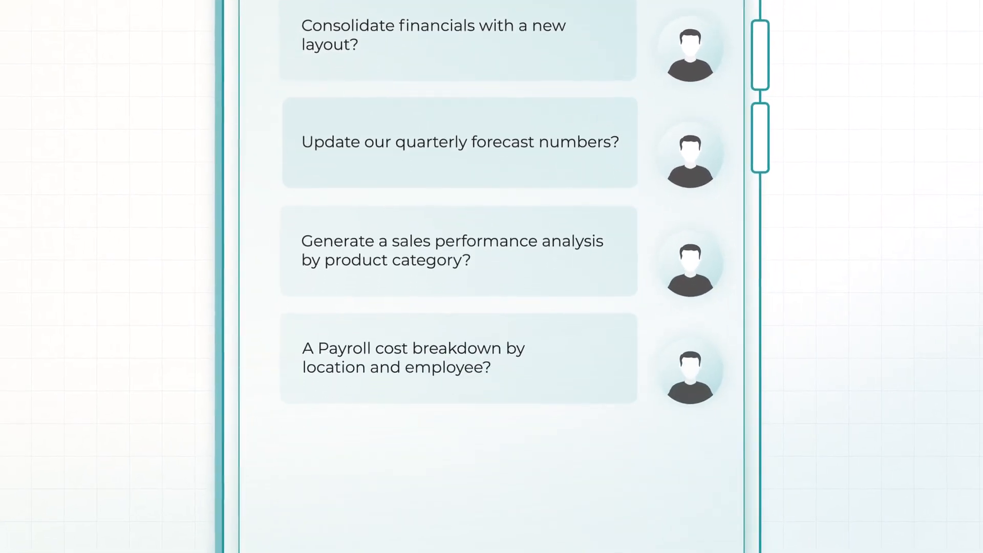
scroll(down, 3)
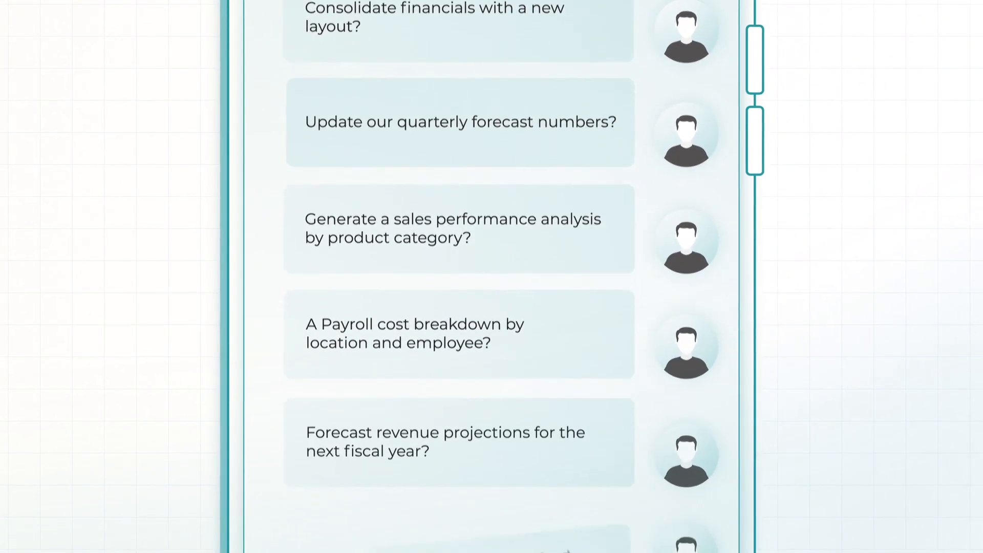